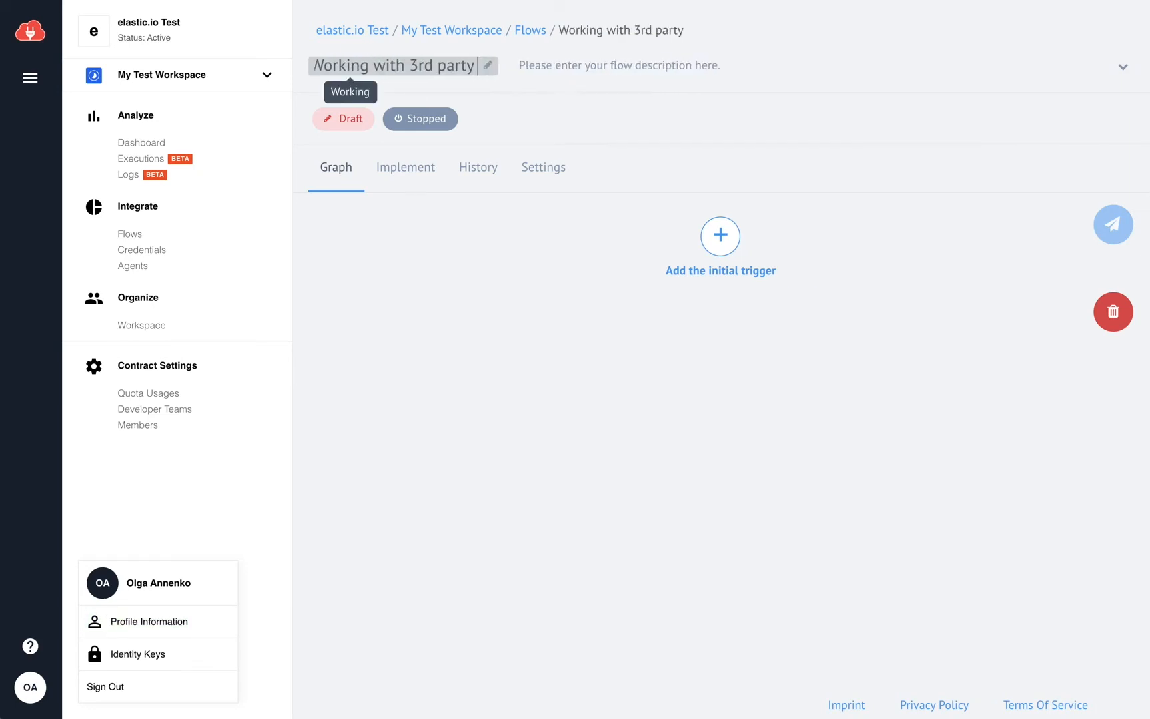
Add the initial trigger and pick the REST API component found by searching 'rest'
left_click(720, 248)
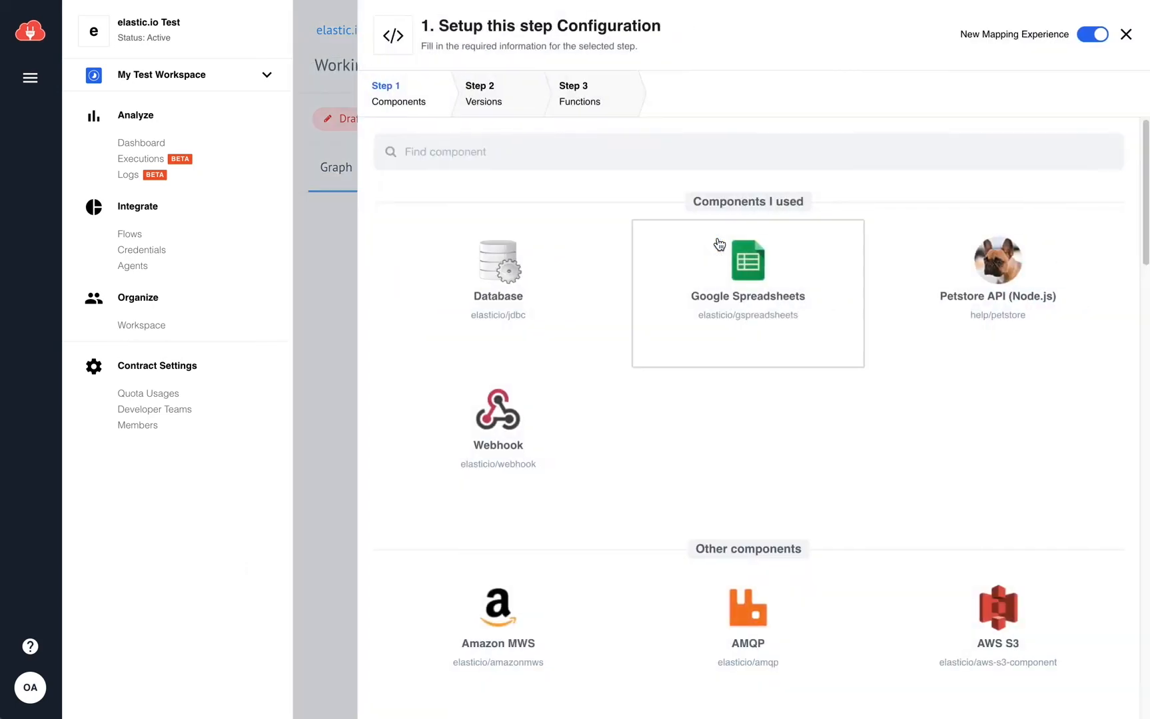
type("rest")
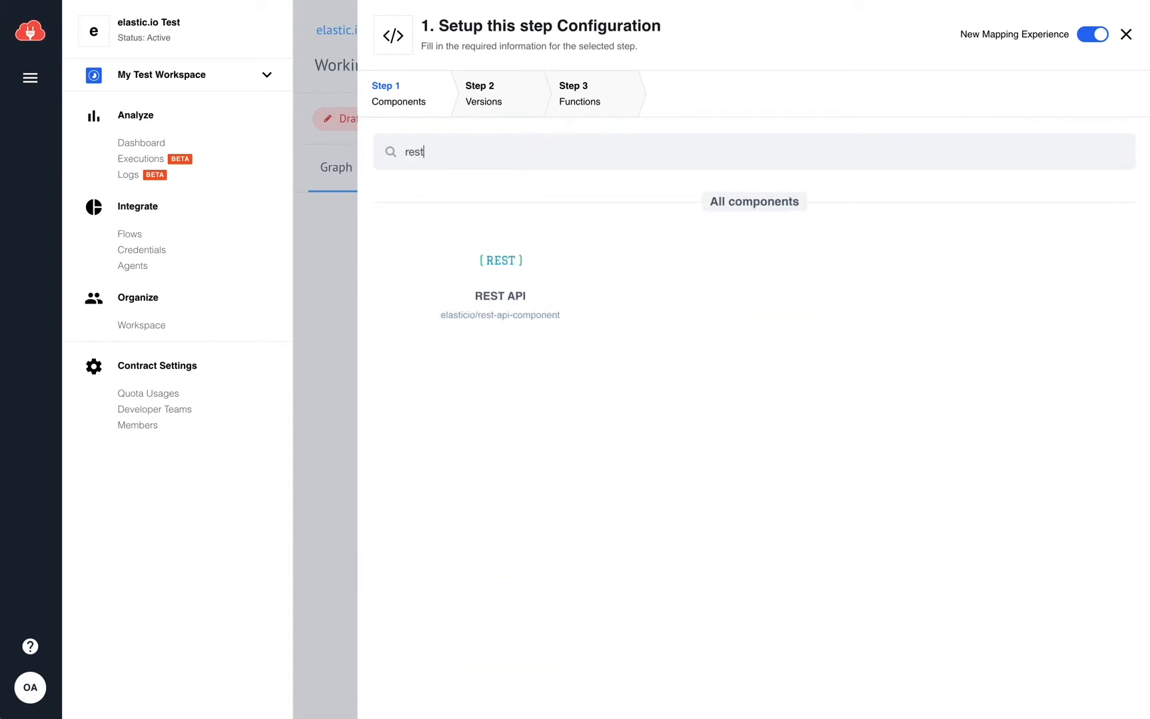
left_click(499, 293)
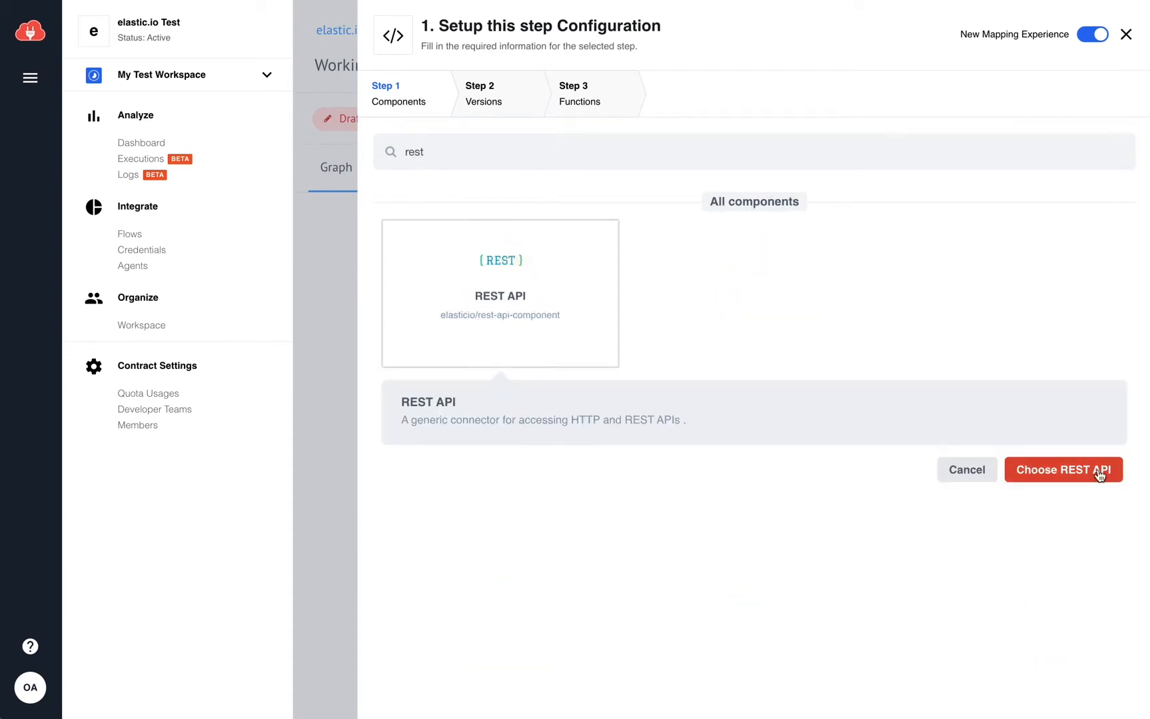
Create a REST API credential named with 'elastic.io' using Basic Auth, then bring up account options
left_click(1064, 470)
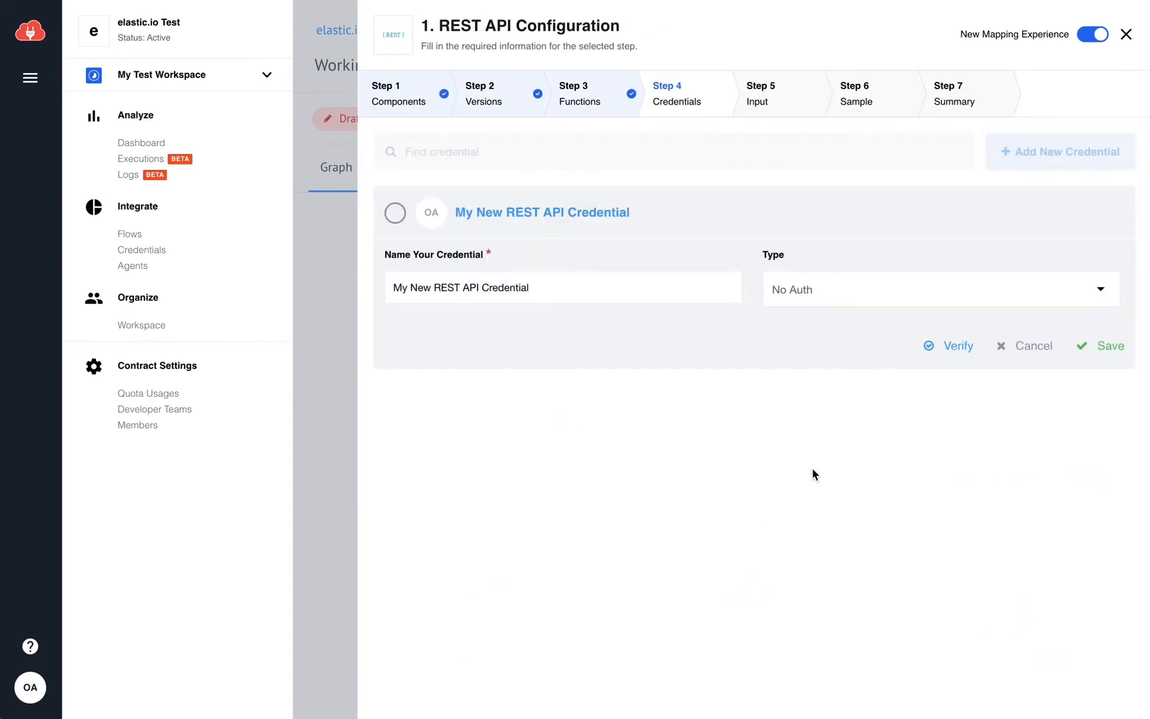
left_click(563, 286)
type(" elastic.io")
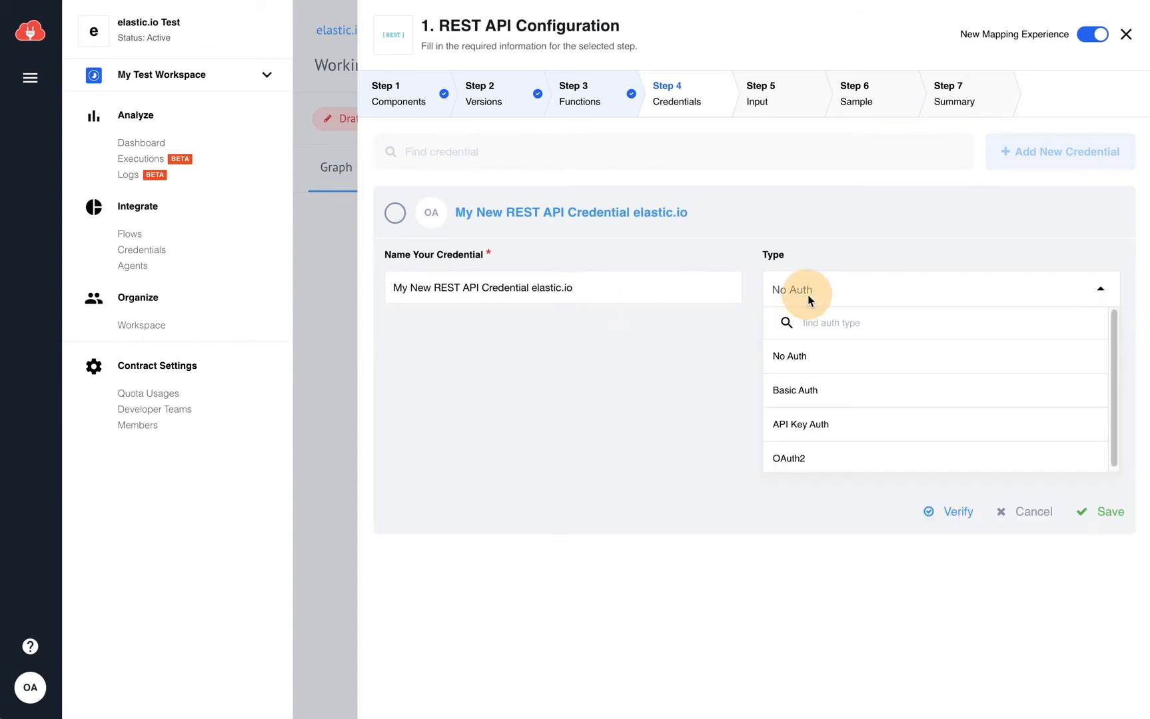
left_click(794, 389)
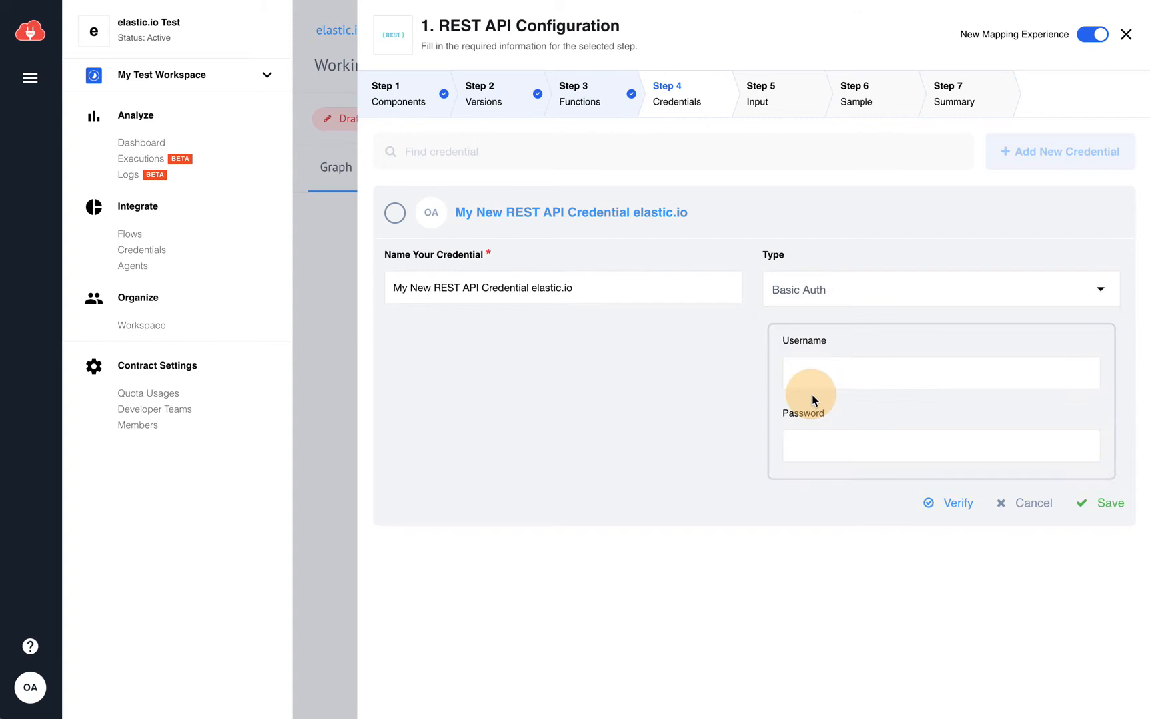
mouse_move(791, 375)
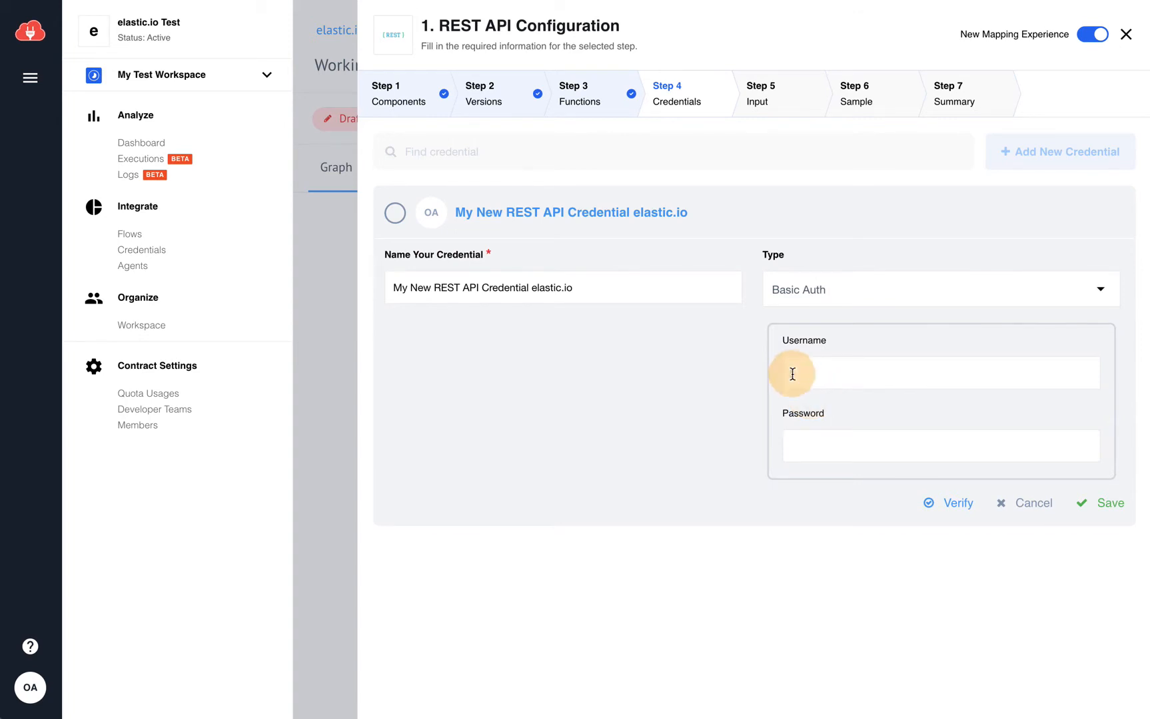
left_click(31, 688)
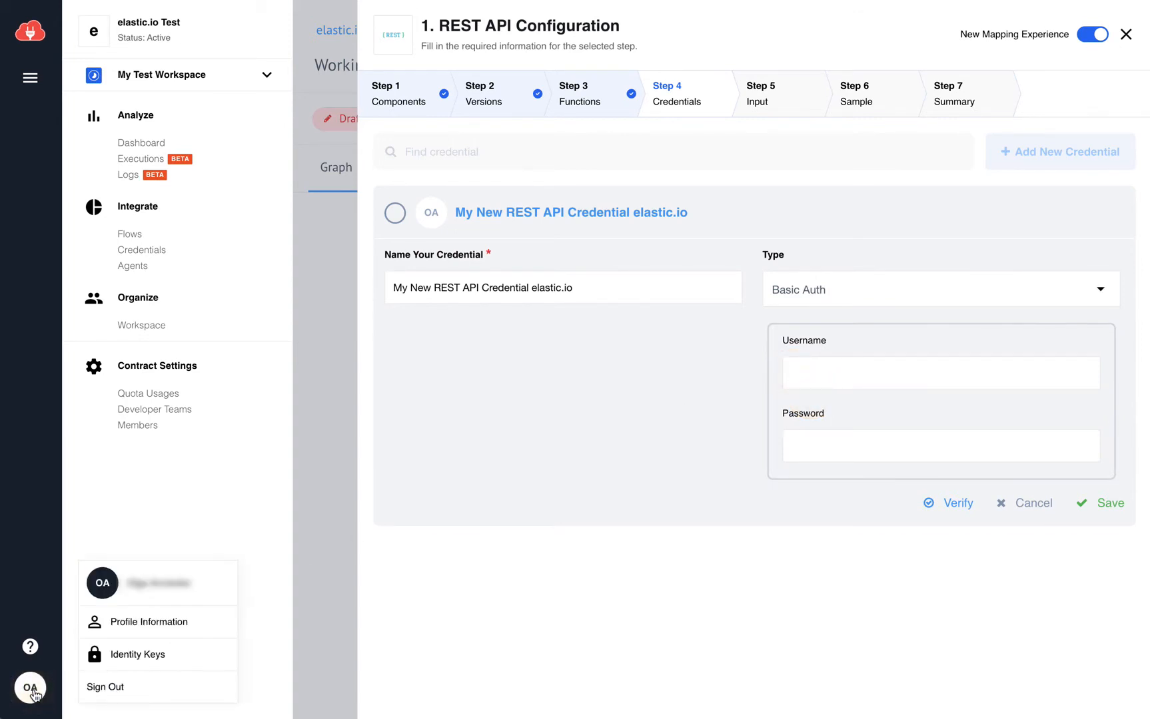
mouse_move(152, 622)
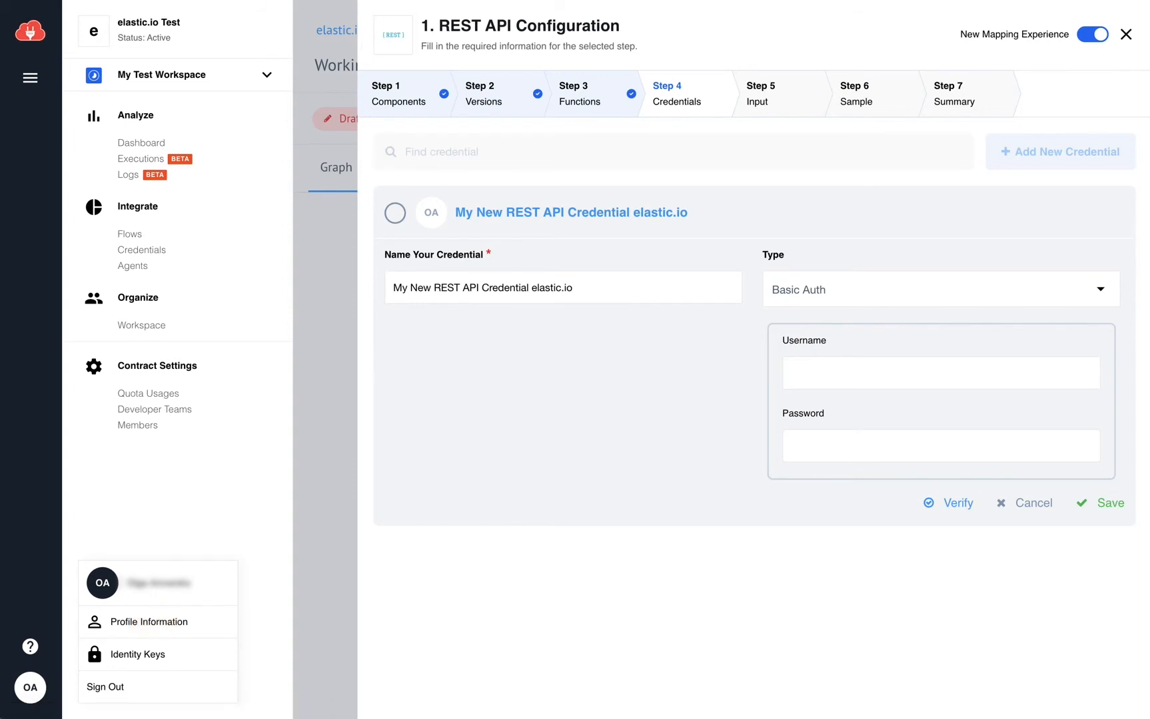
left_click(147, 622)
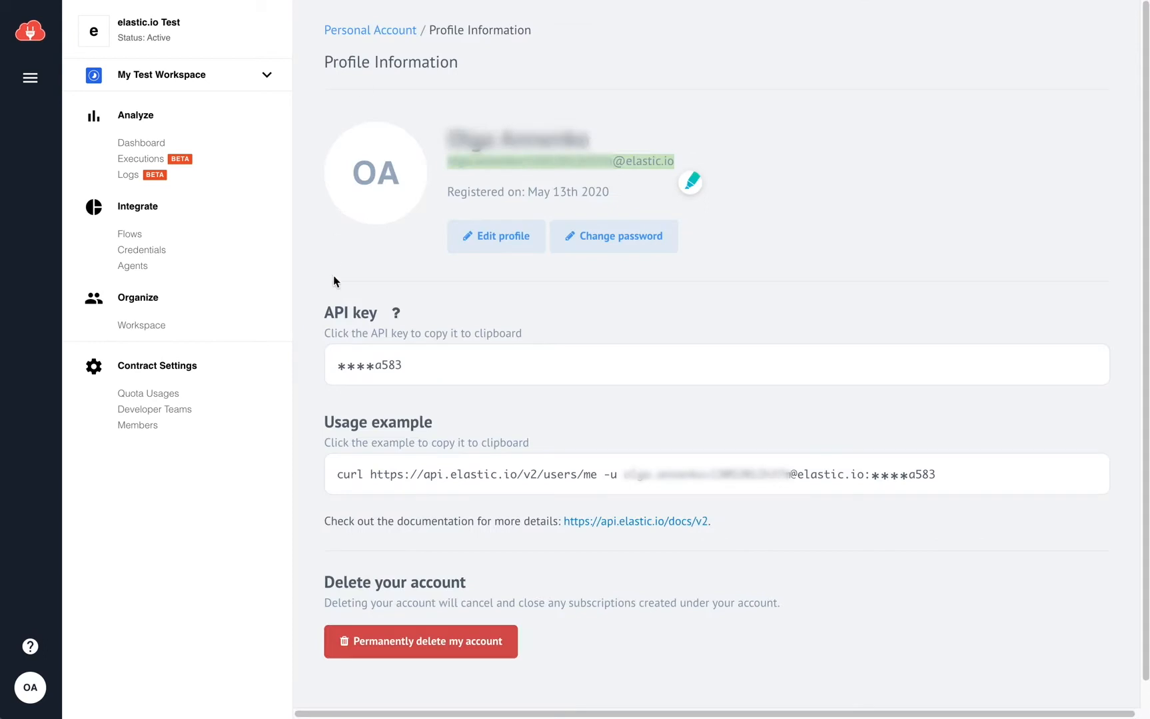
left_click(369, 365)
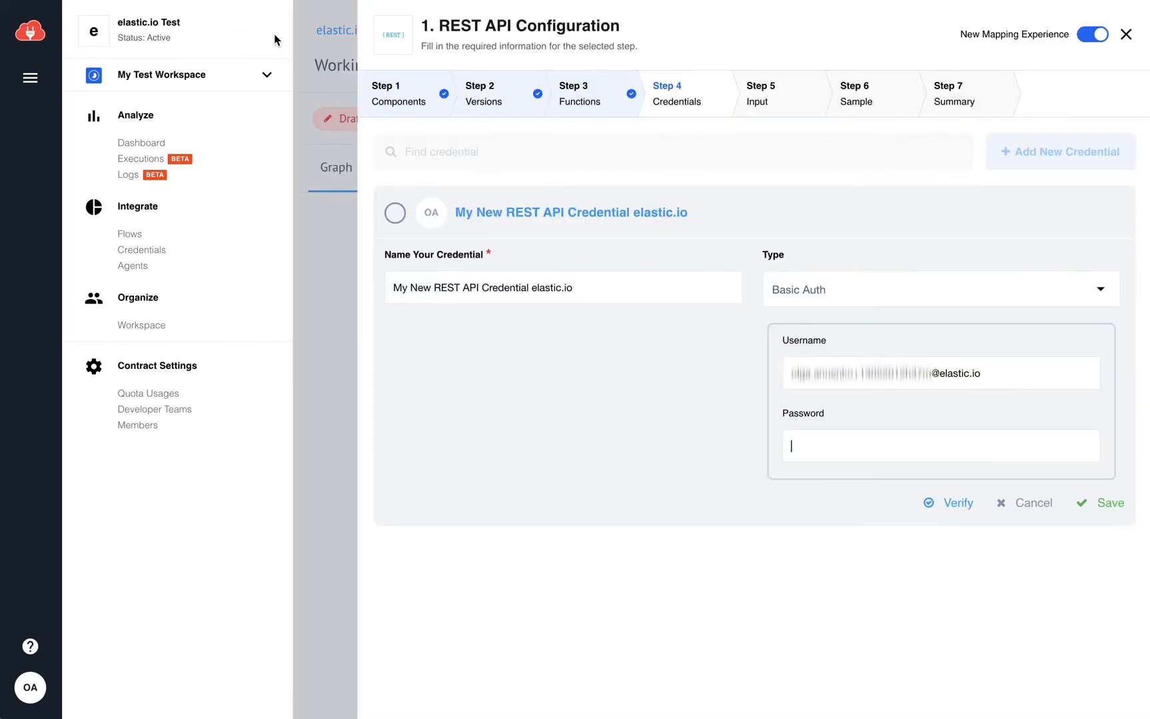
Enter the password, verify and save the credential, and continue to the Input step
type("password")
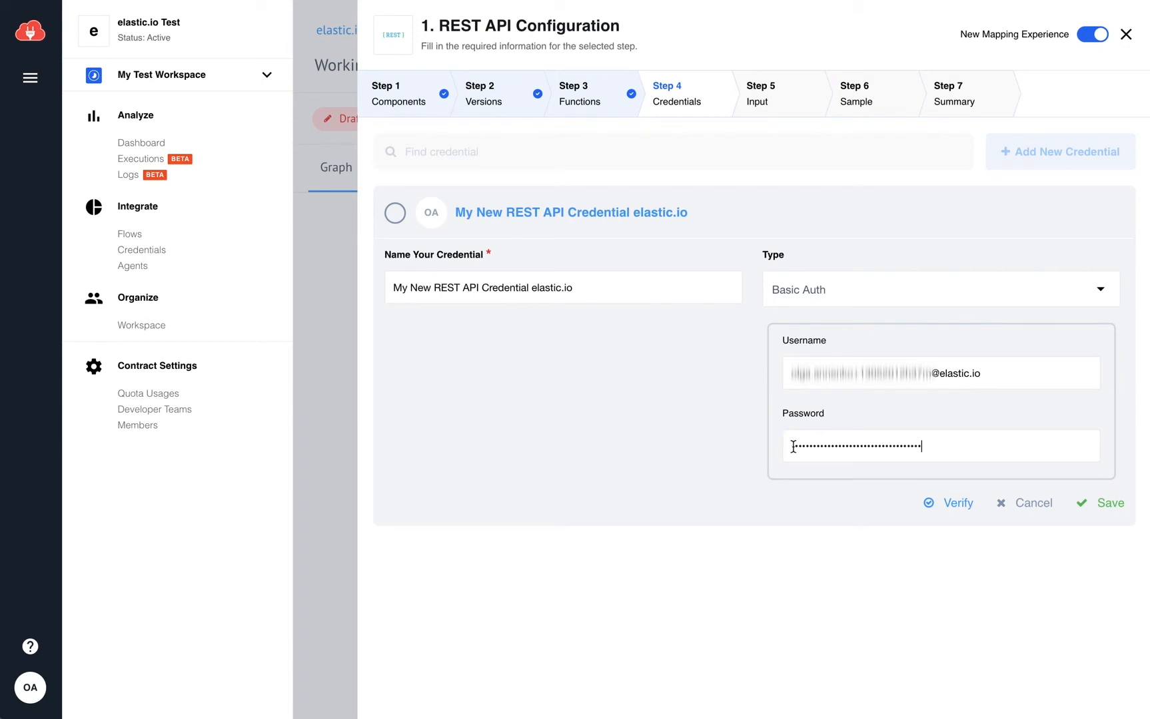
left_click(954, 503)
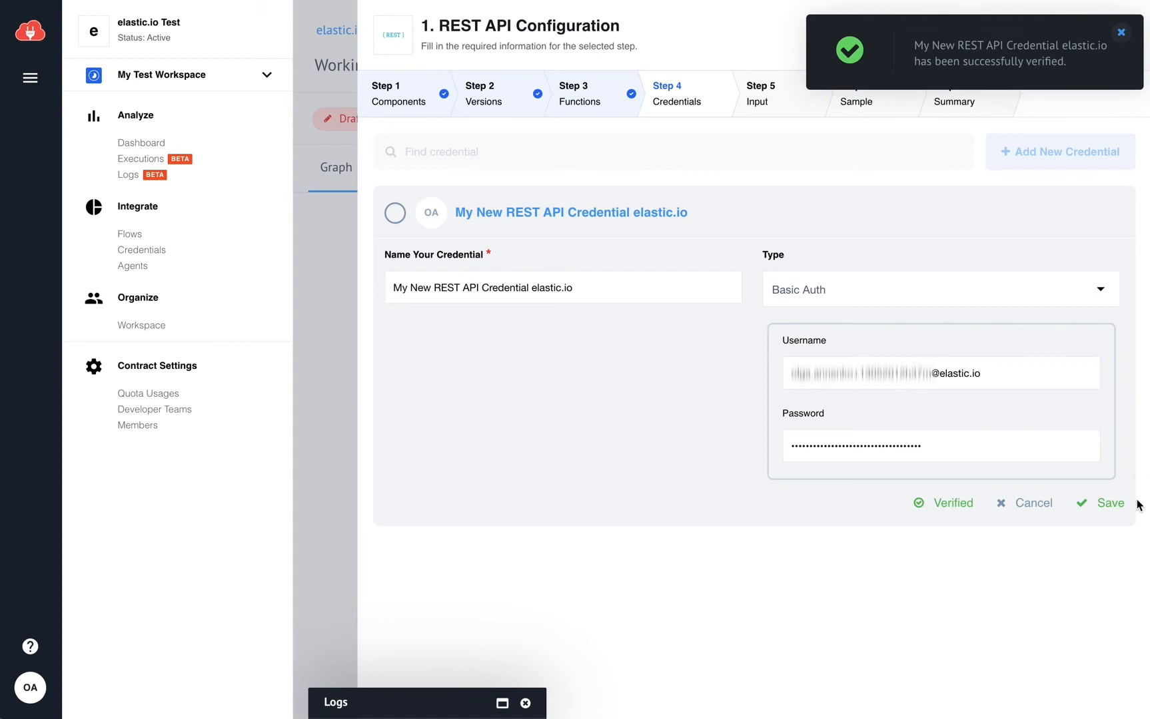
left_click(1108, 503)
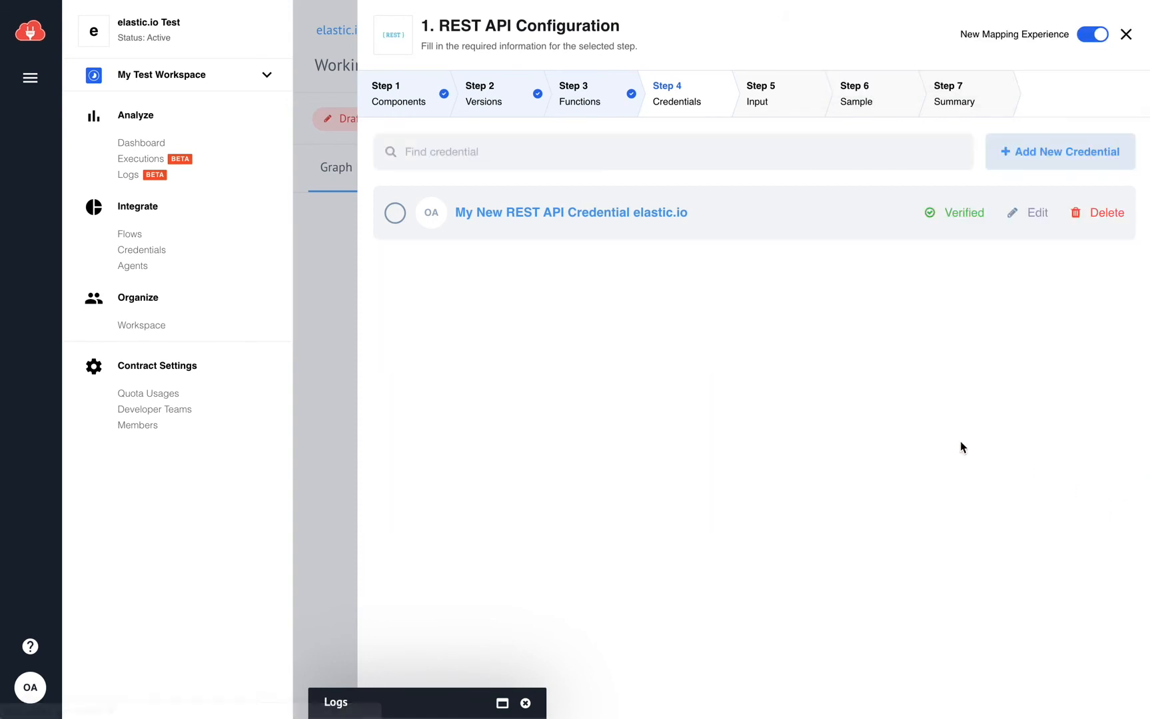
left_click(394, 213)
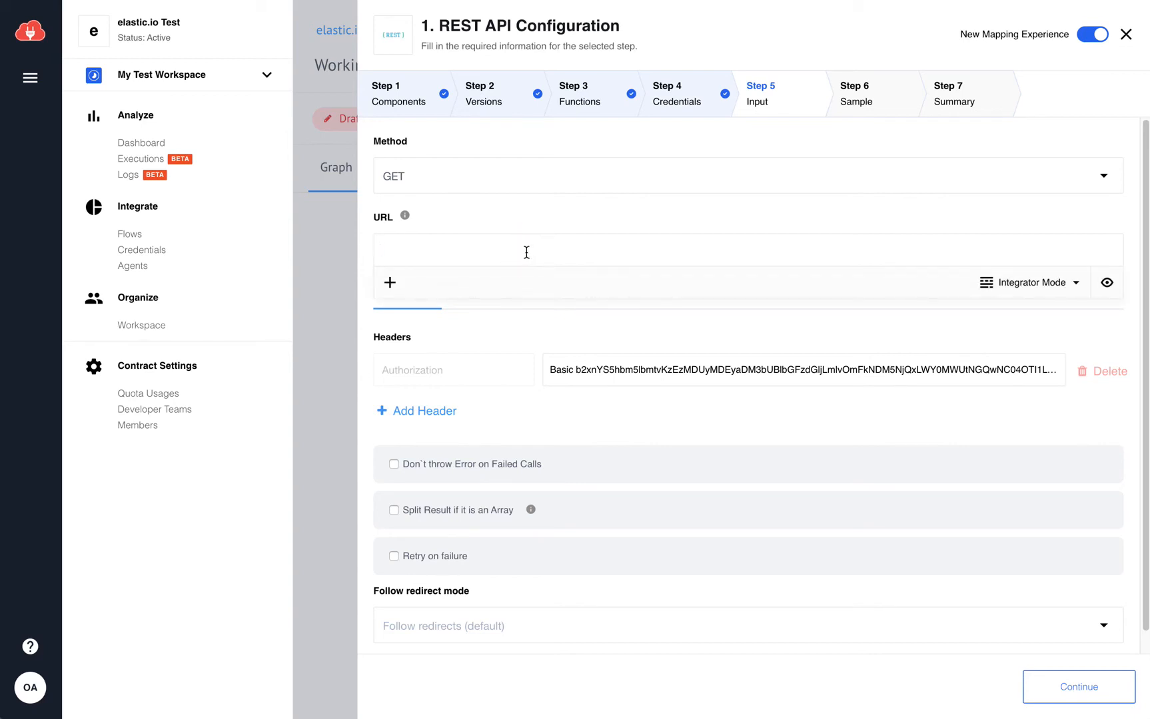
type("https://api.elastic.io/v2/users/me")
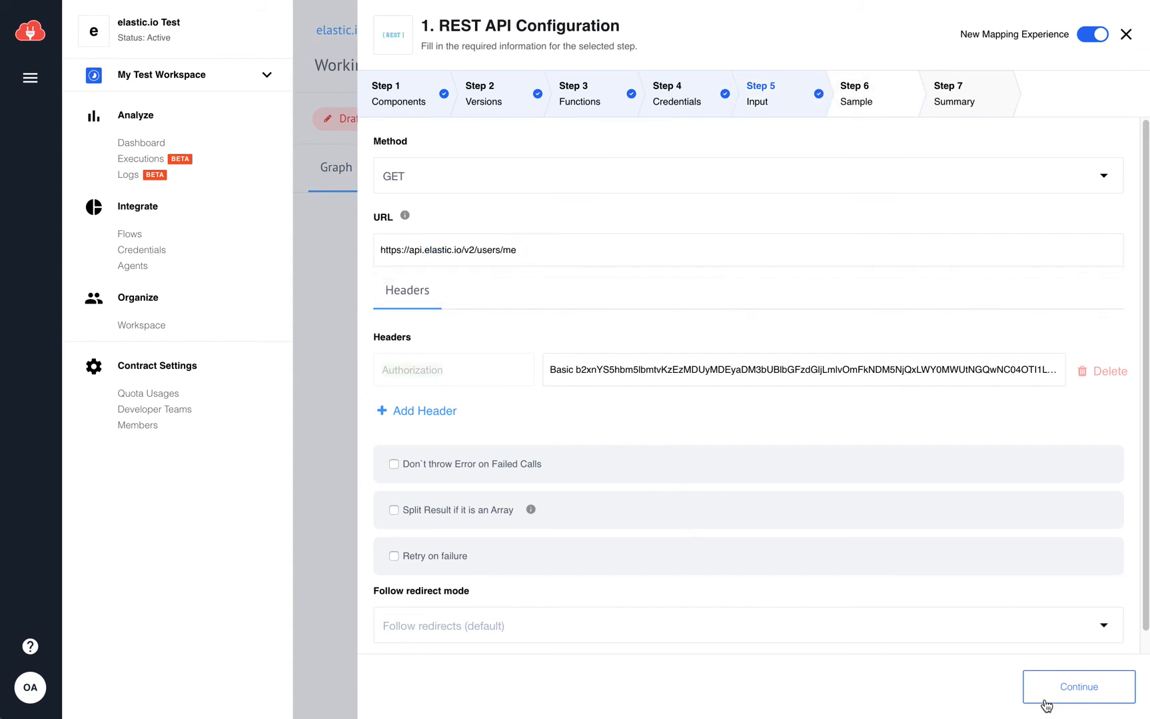
left_click(1078, 687)
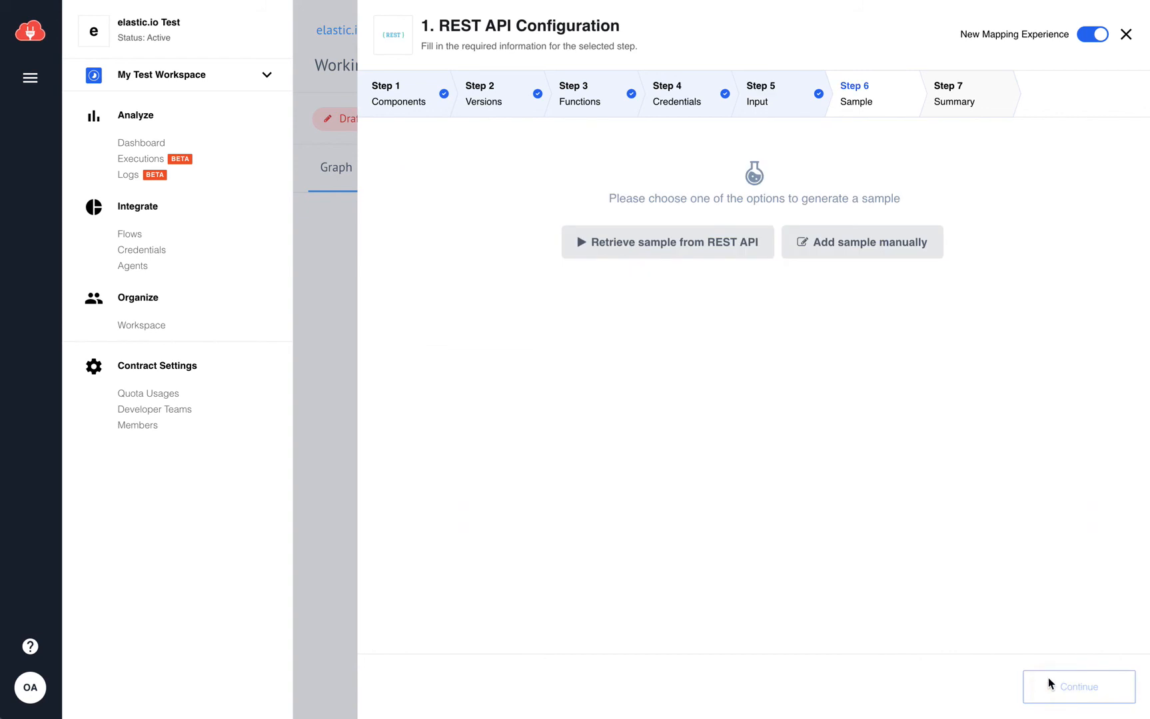
Retrieve a sample from the REST API and finish the step so the graph shows it as step 1
left_click(668, 243)
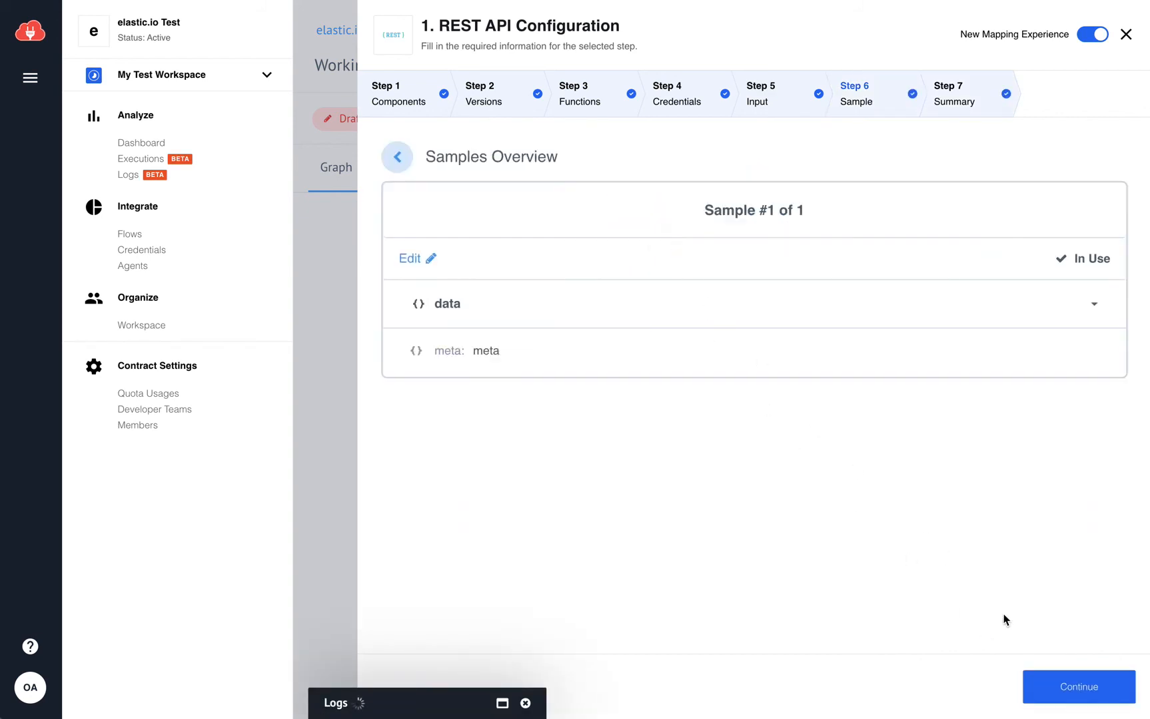
left_click(1079, 687)
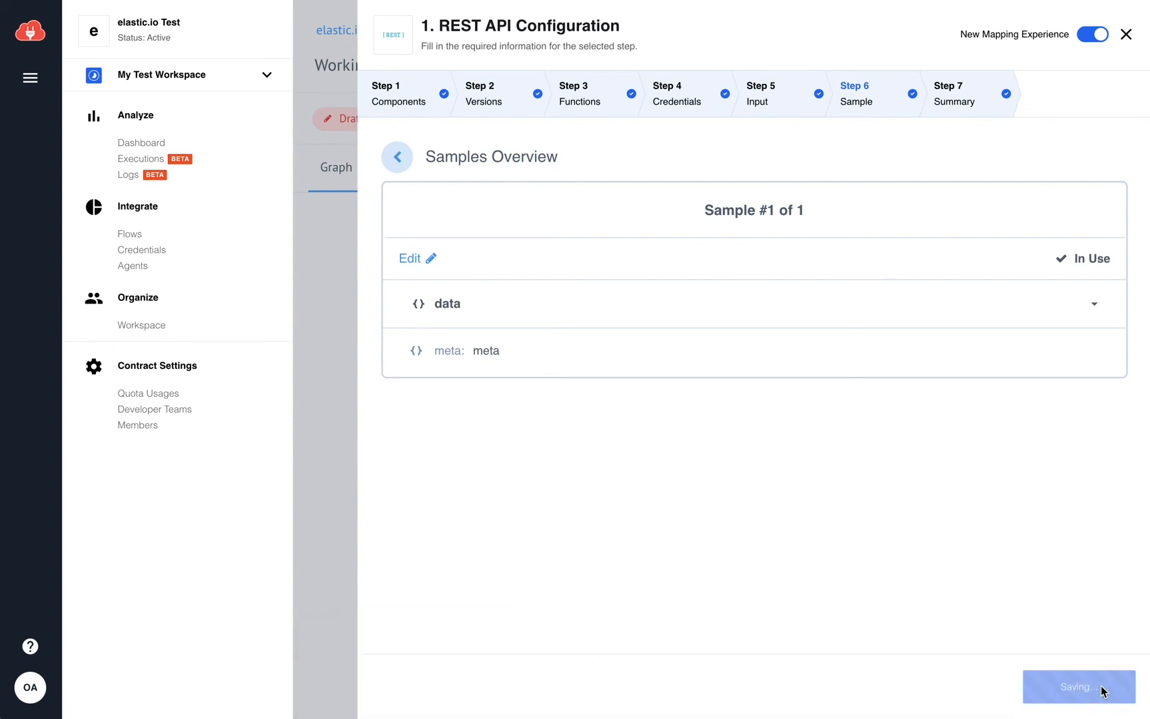
left_click(948, 93)
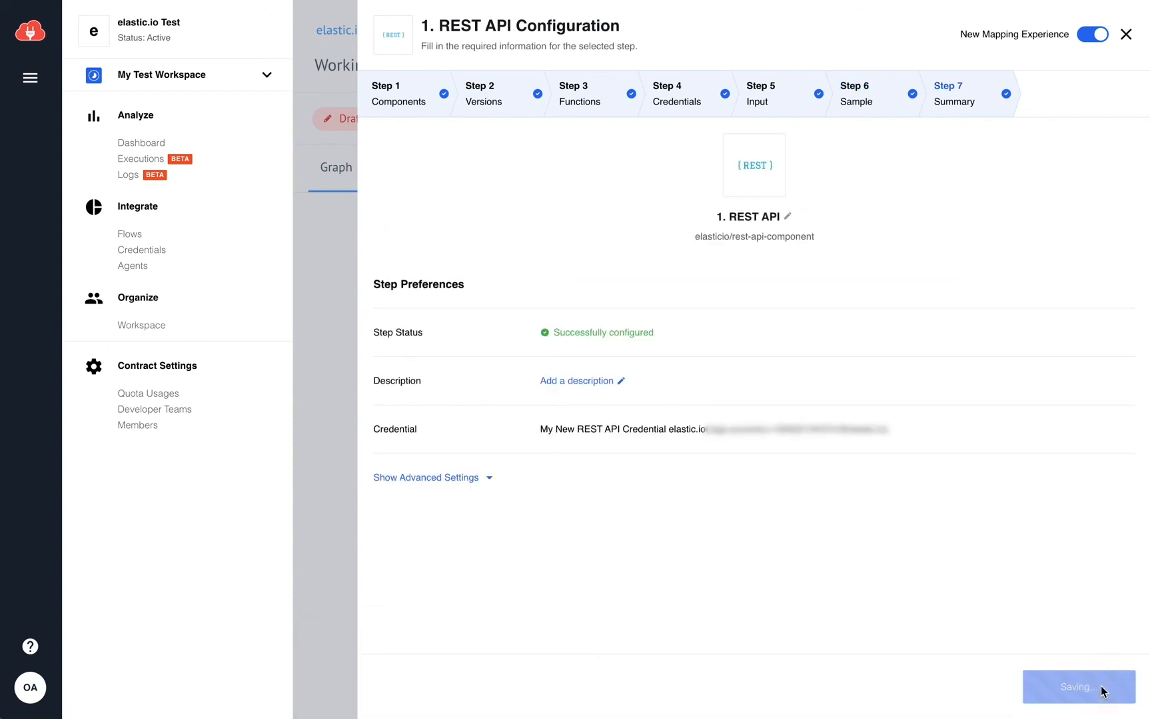
left_click(1078, 686)
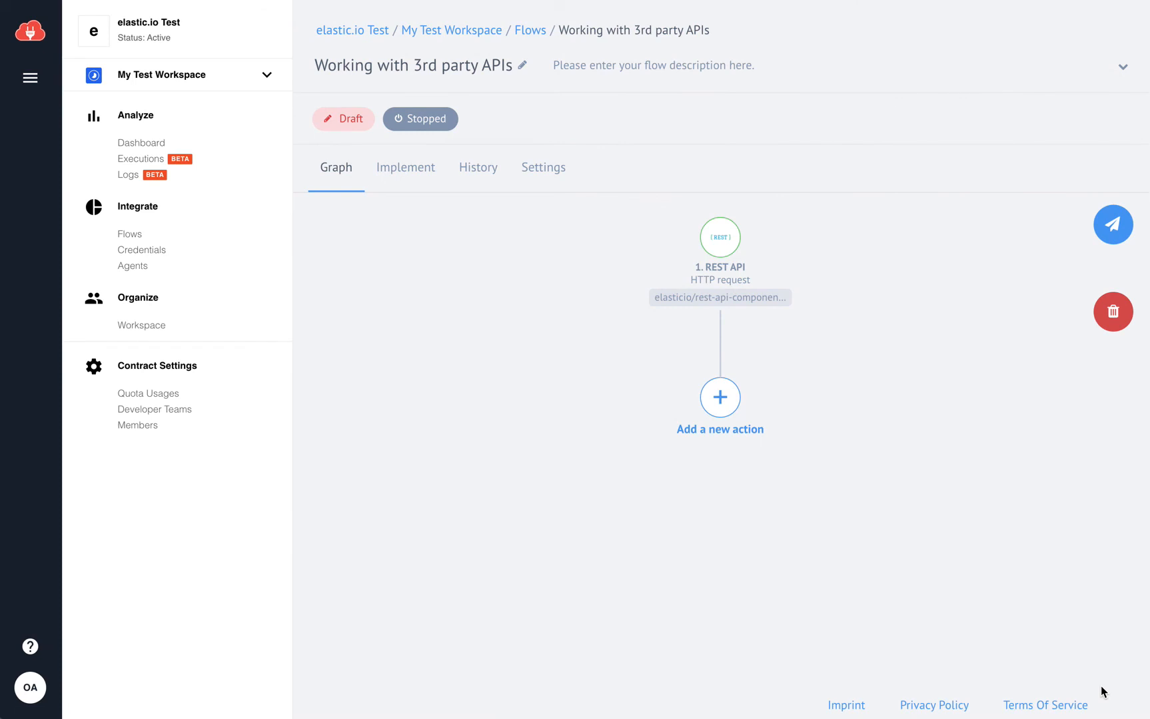